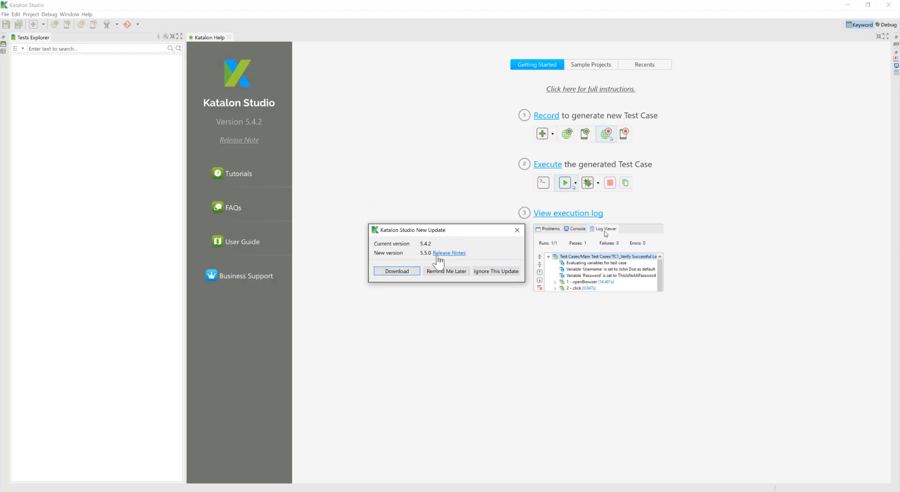
pyautogui.moveTo(529, 238)
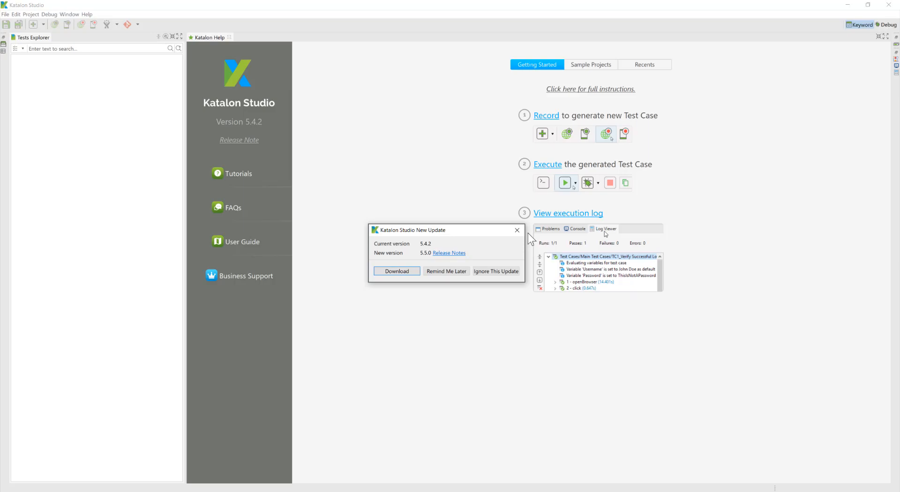
pyautogui.moveTo(516, 229)
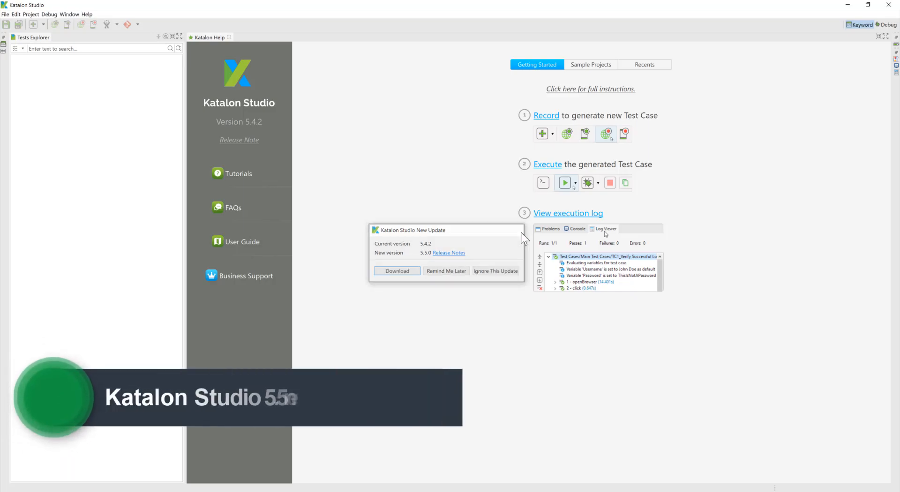
# Dismiss the new-version update notice with Remind Me Later.
pyautogui.click(6, 14)
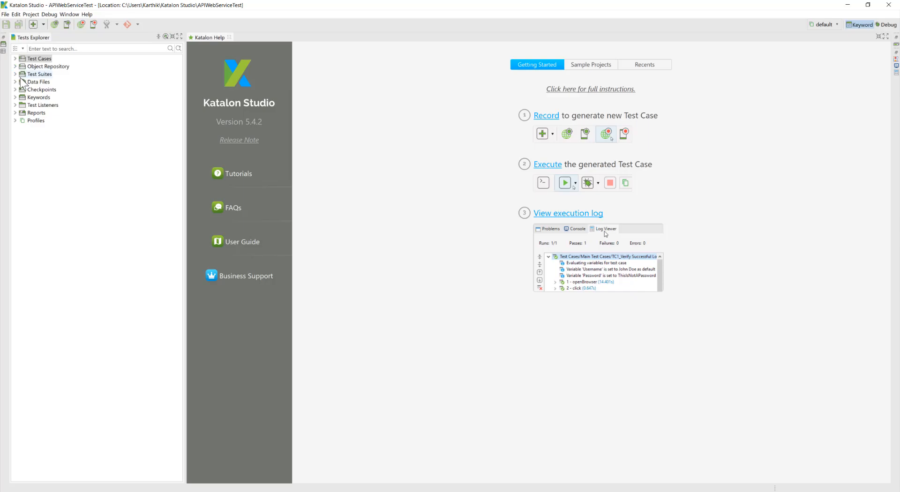
# View the Delete and PUT requests' header and body settings pointing at localhost:3000/posts.
pyautogui.click(21, 66)
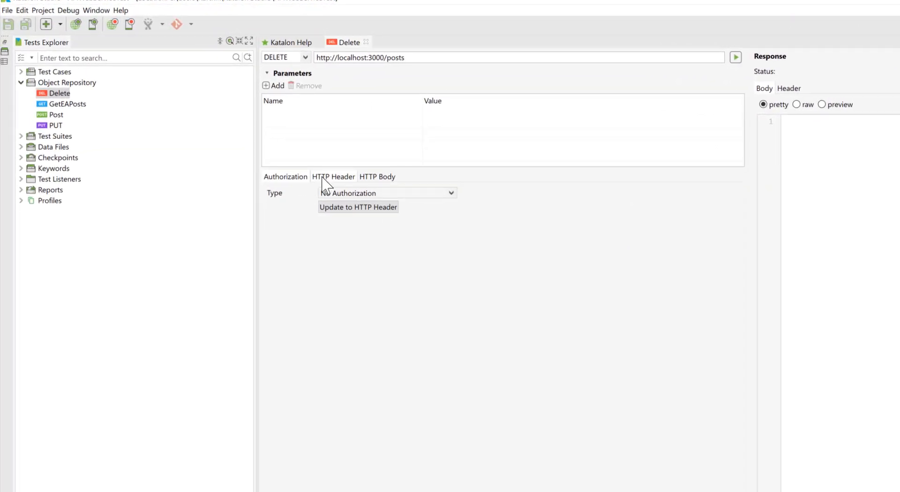
pyautogui.click(377, 176)
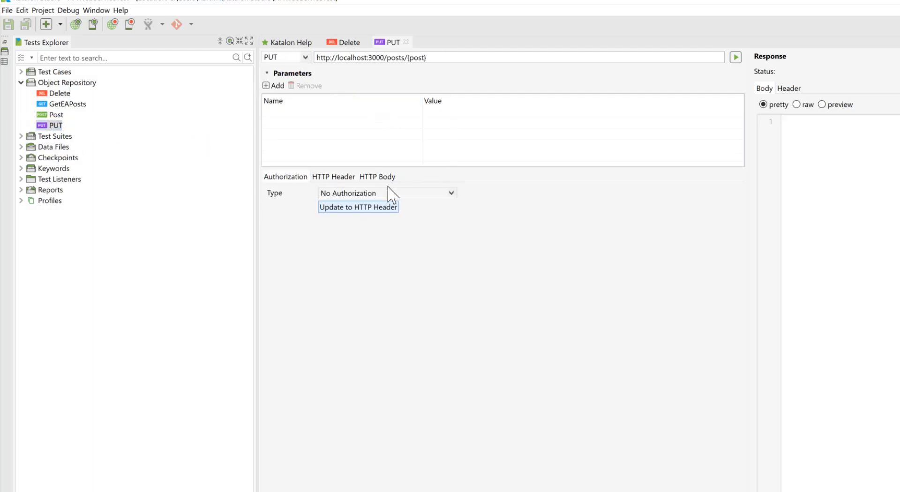
pyautogui.click(376, 177)
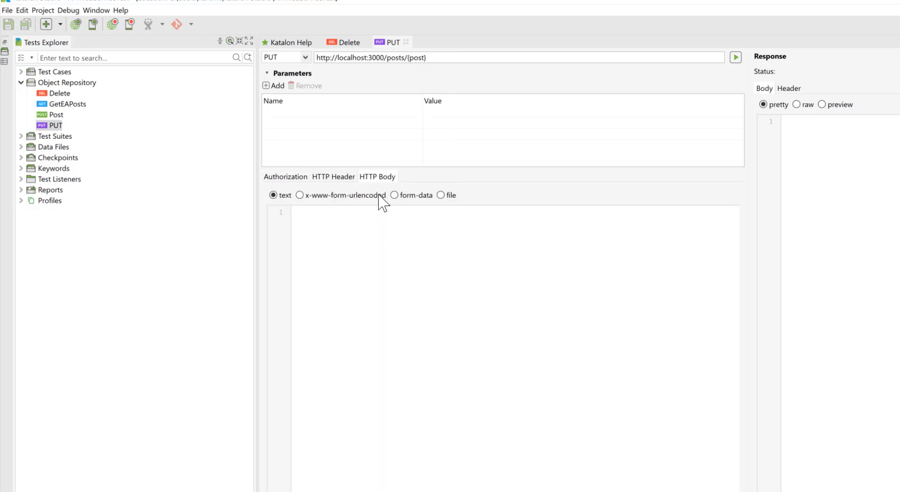
pyautogui.moveTo(447, 356)
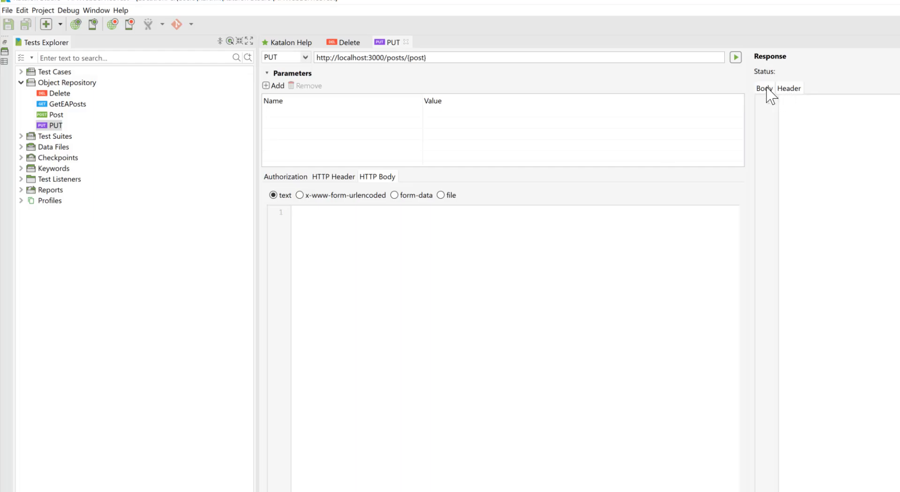
pyautogui.click(734, 57)
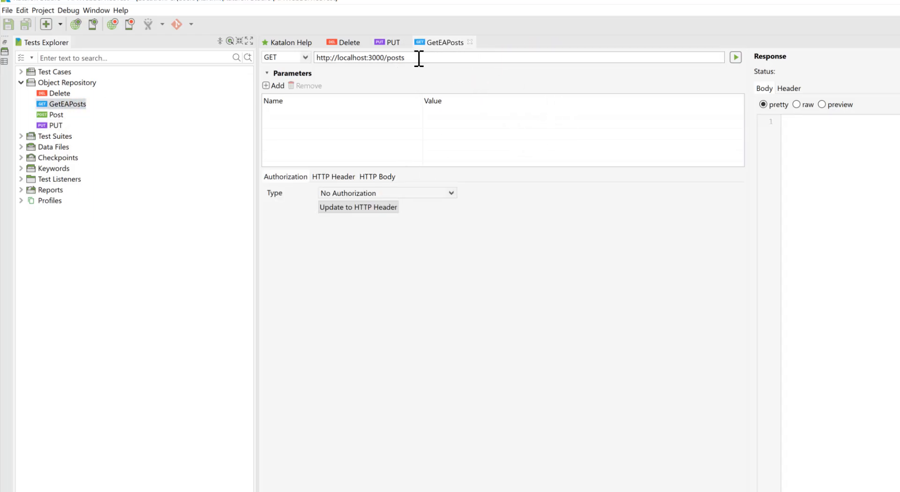
# Send GetEAPosts for 200 OK with two posts, review its header and body, then restart into 5.5 beta.
pyautogui.click(734, 57)
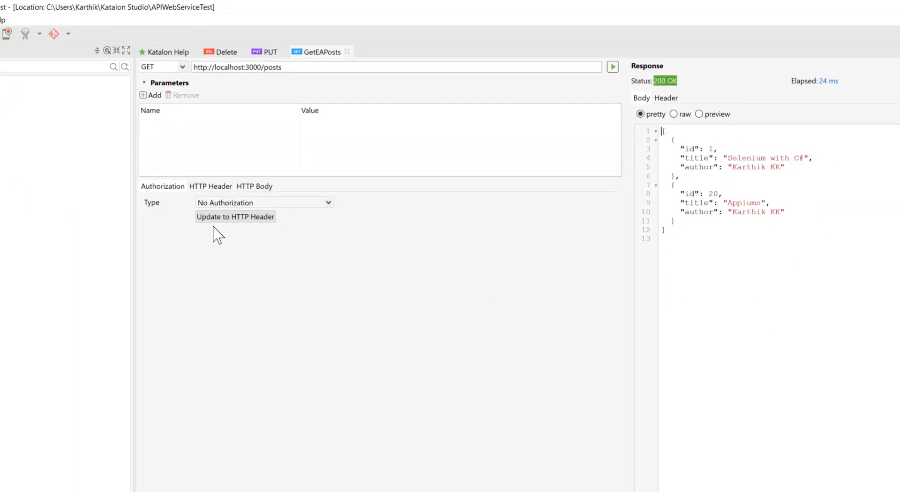
pyautogui.click(210, 186)
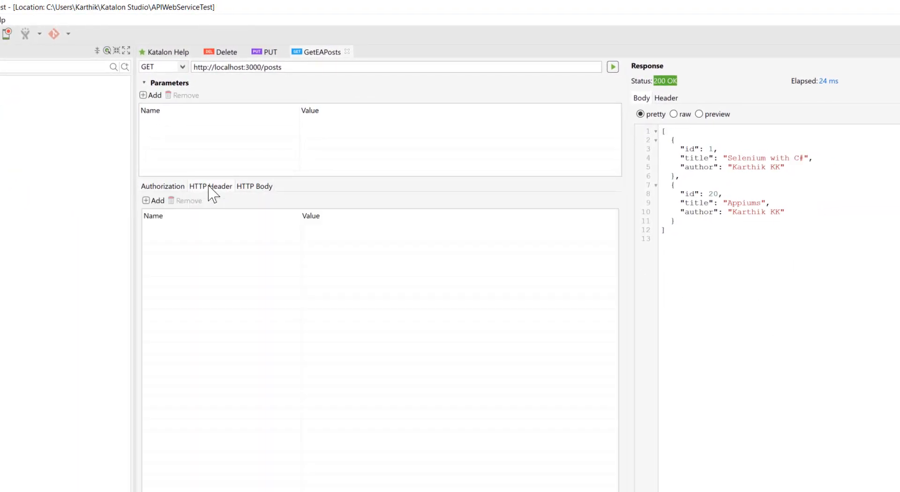
pyautogui.click(254, 185)
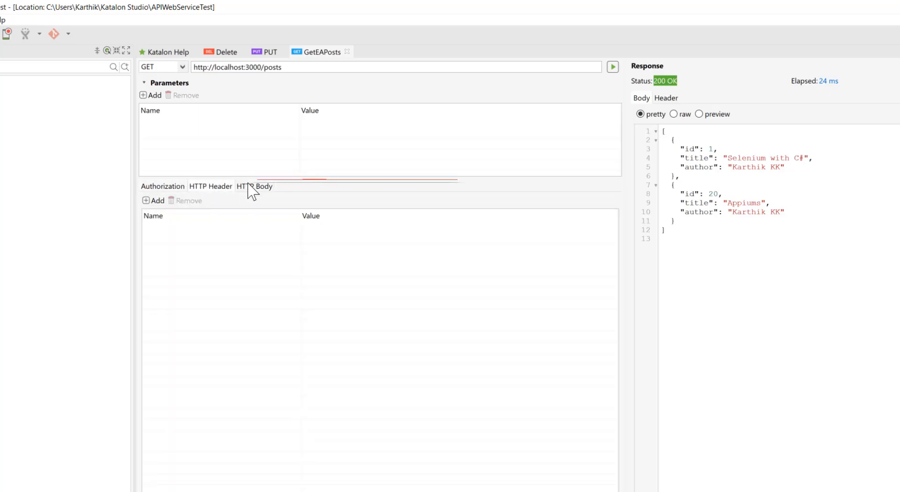
pyautogui.click(254, 186)
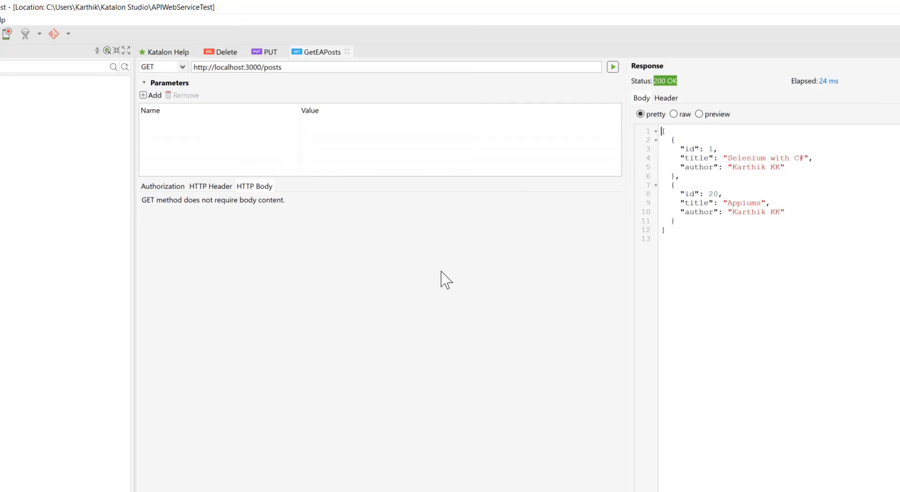
pyautogui.moveTo(439, 273)
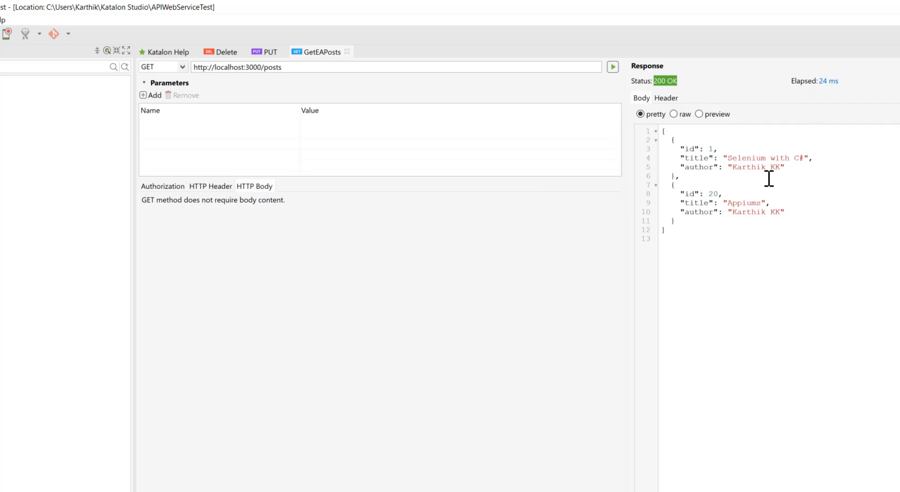
pyautogui.moveTo(540, 248)
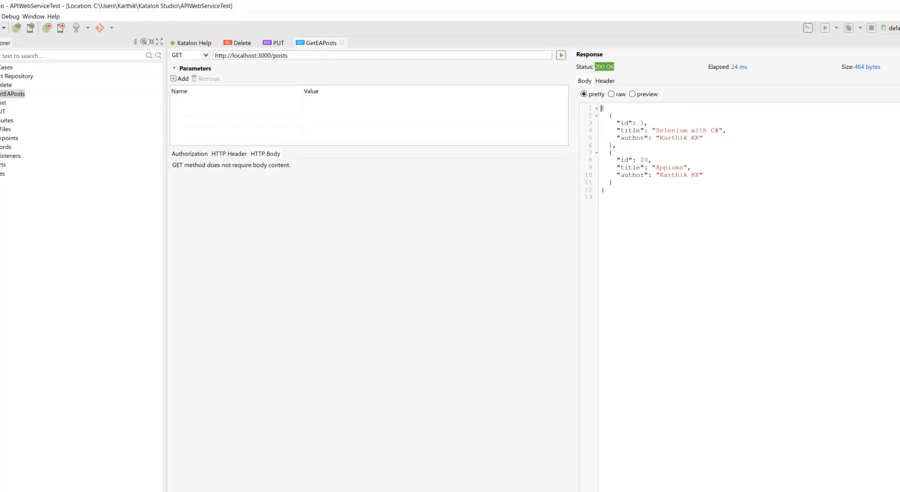
pyautogui.click(867, 6)
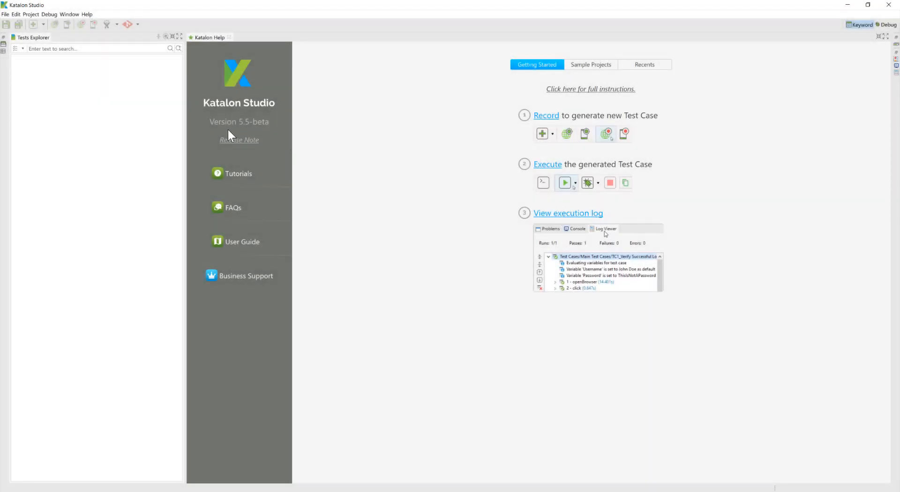
# Switch to the recent EAAPITesting project and load its POST request from the Object Repository.
pyautogui.click(5, 14)
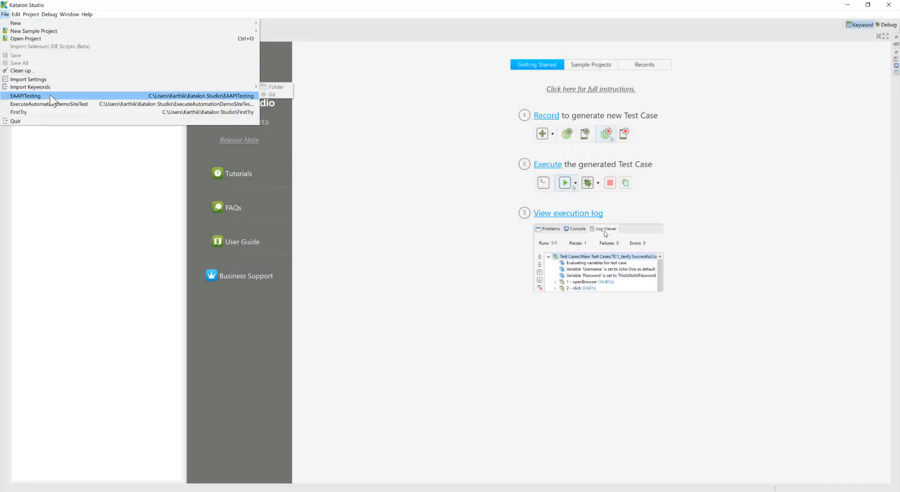
pyautogui.click(26, 96)
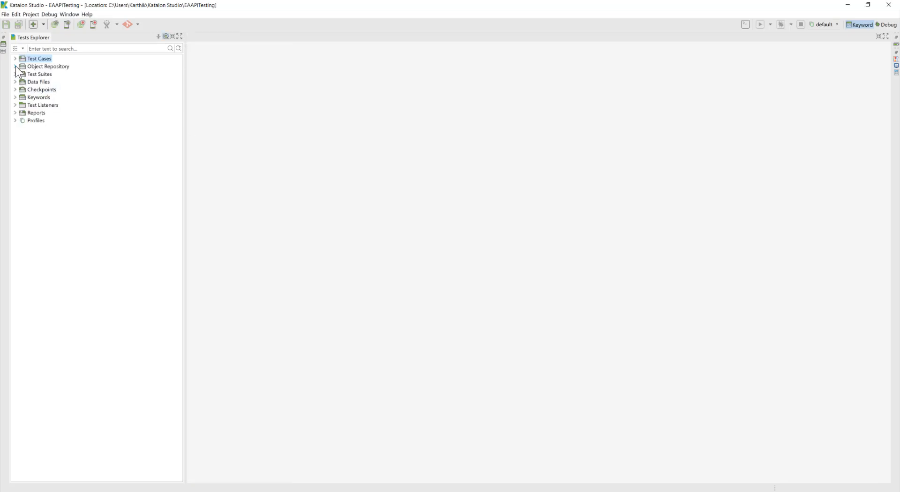
pyautogui.click(16, 66)
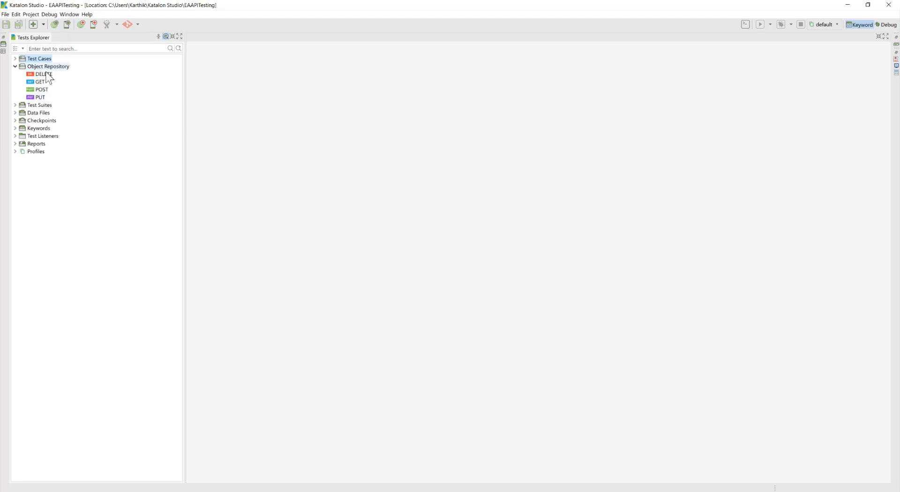
pyautogui.click(41, 89)
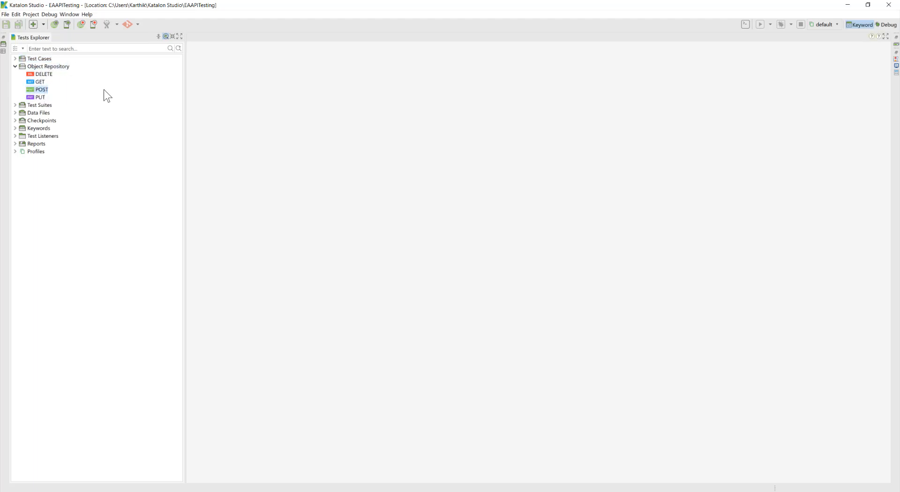
pyautogui.doubleClick(40, 89)
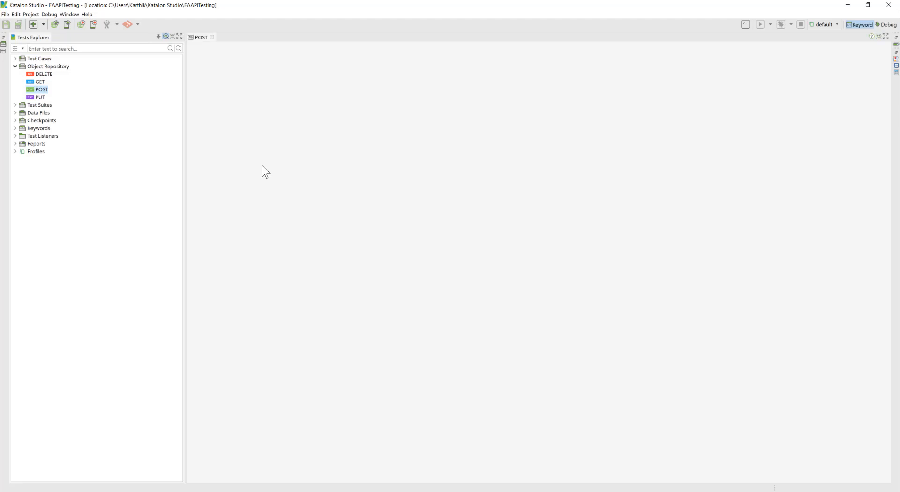
# Review the POST request's verification scripts and send it, getting 201 Created with id 21.
pyautogui.doubleClick(40, 90)
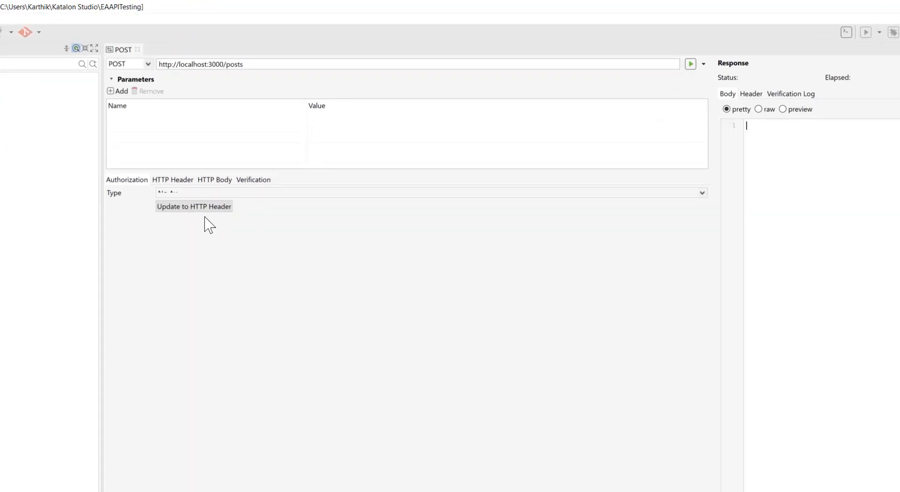
pyautogui.click(253, 180)
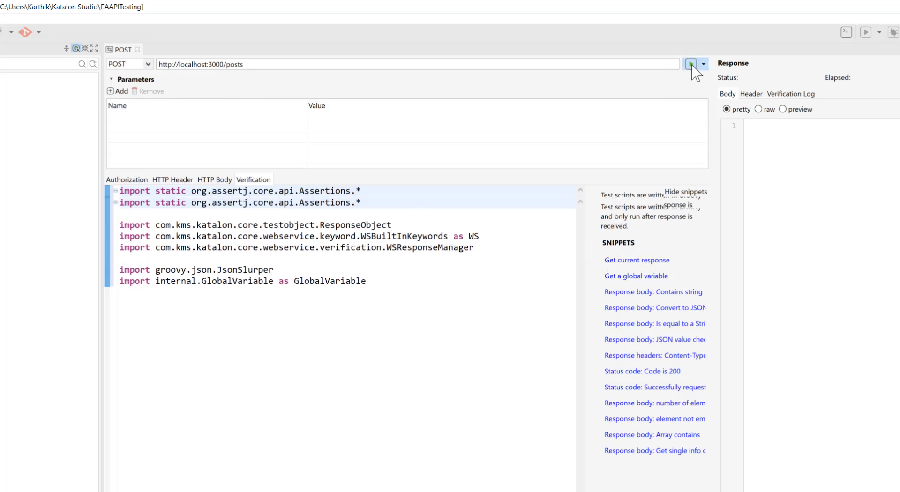
pyautogui.click(690, 64)
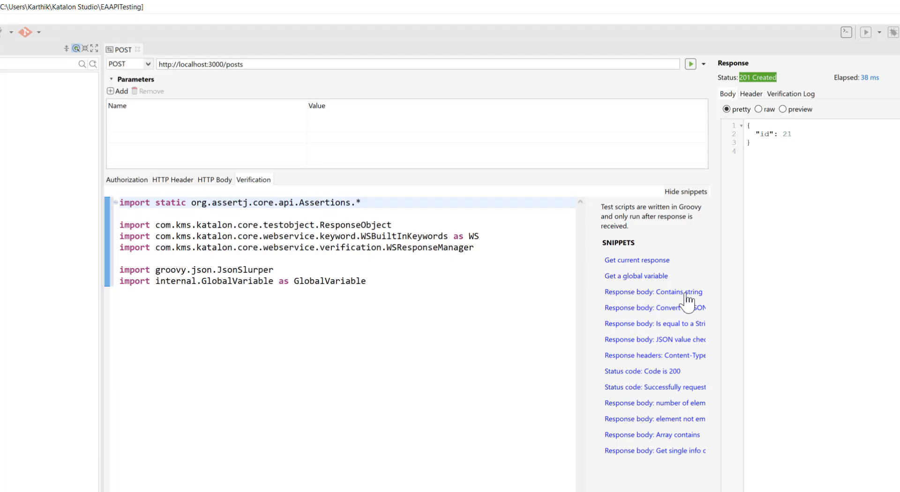
pyautogui.moveTo(604, 307)
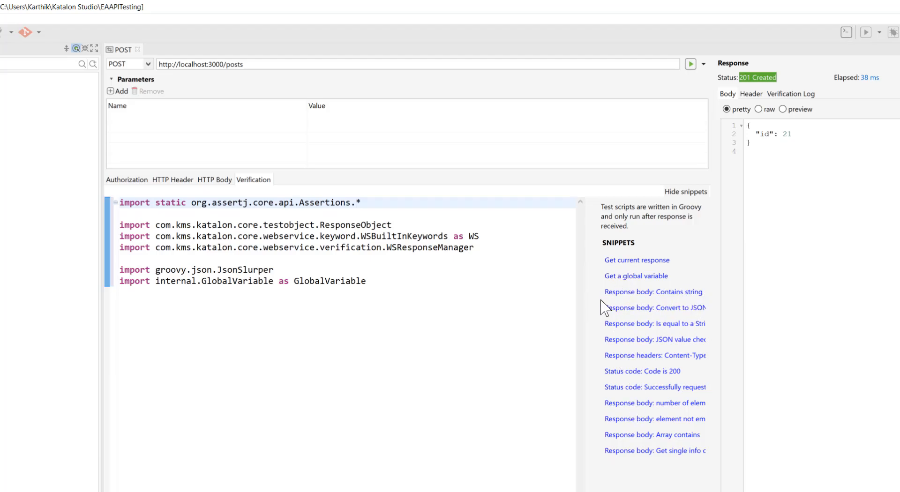
pyautogui.moveTo(673, 373)
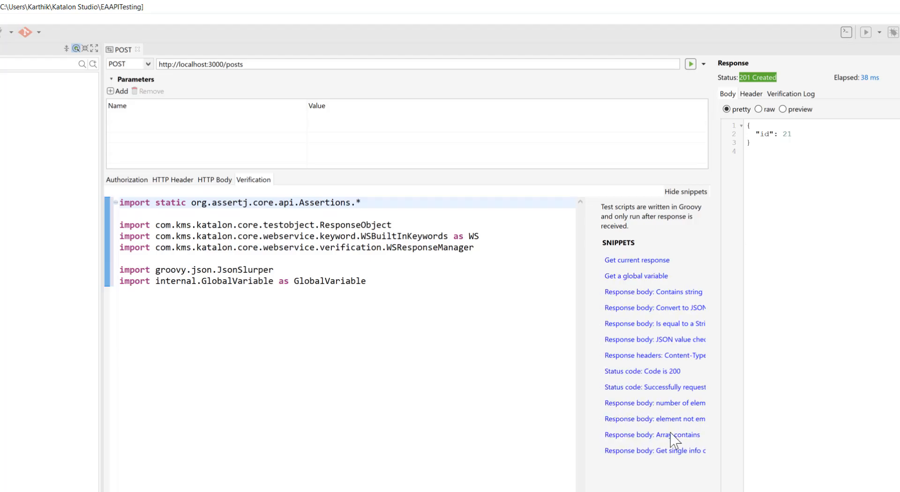
pyautogui.moveTo(673, 441)
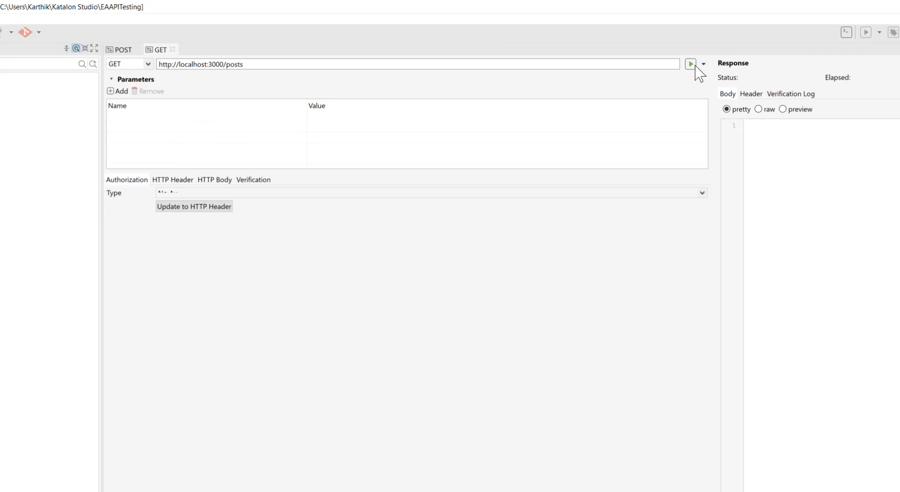
# Send the GET request and copy the 'Selenium with C#' title from its response.
pyautogui.click(690, 64)
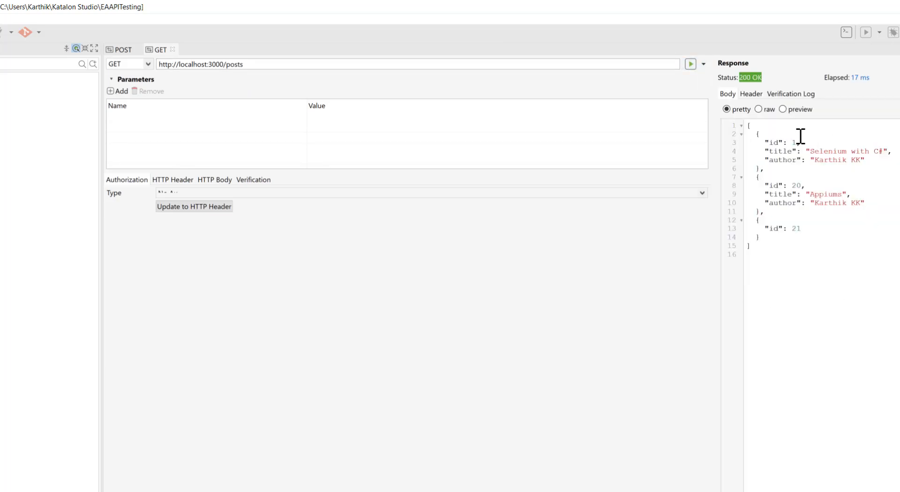
pyautogui.click(253, 180)
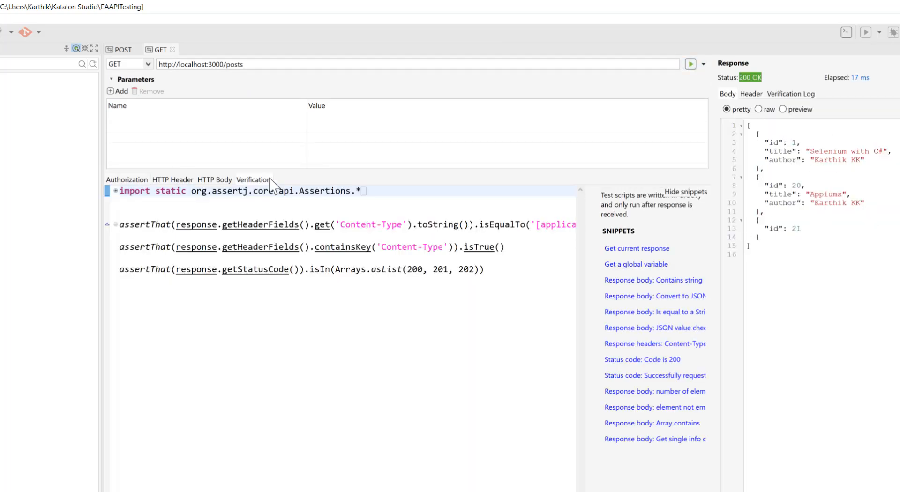
pyautogui.moveTo(514, 278)
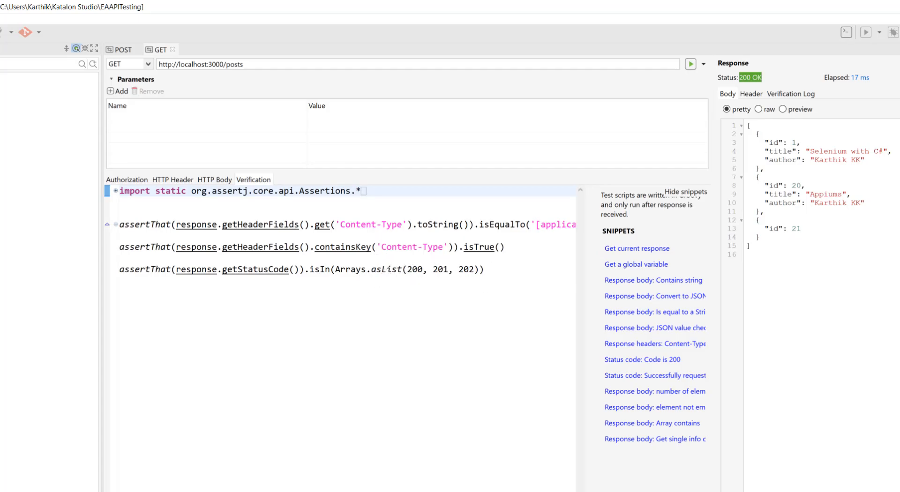
pyautogui.click(119, 190)
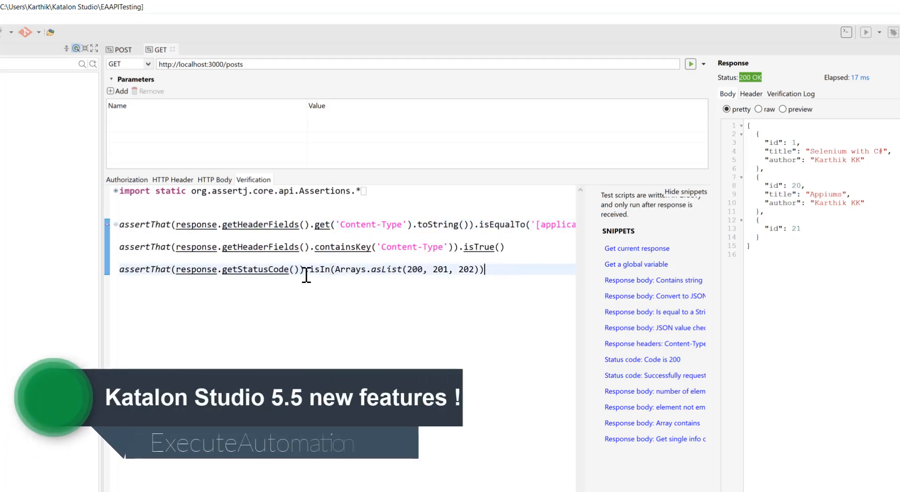
pyautogui.doubleClick(385, 269)
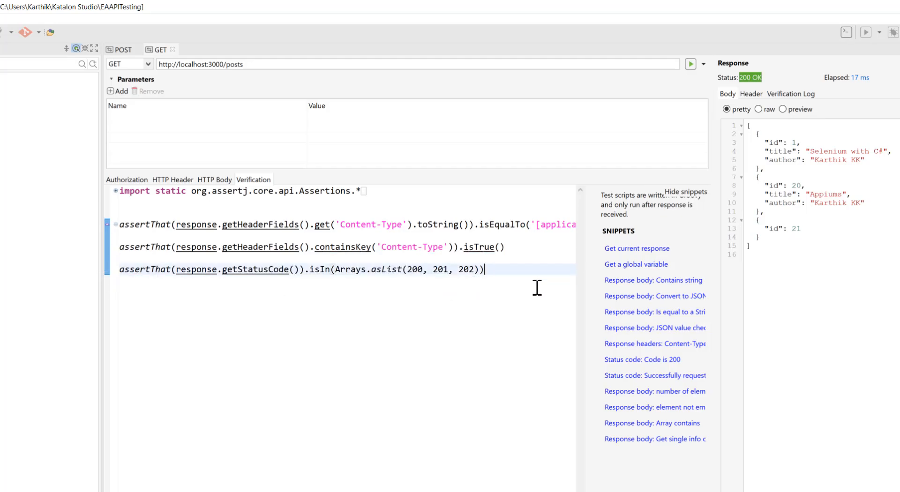
pyautogui.moveTo(653, 302)
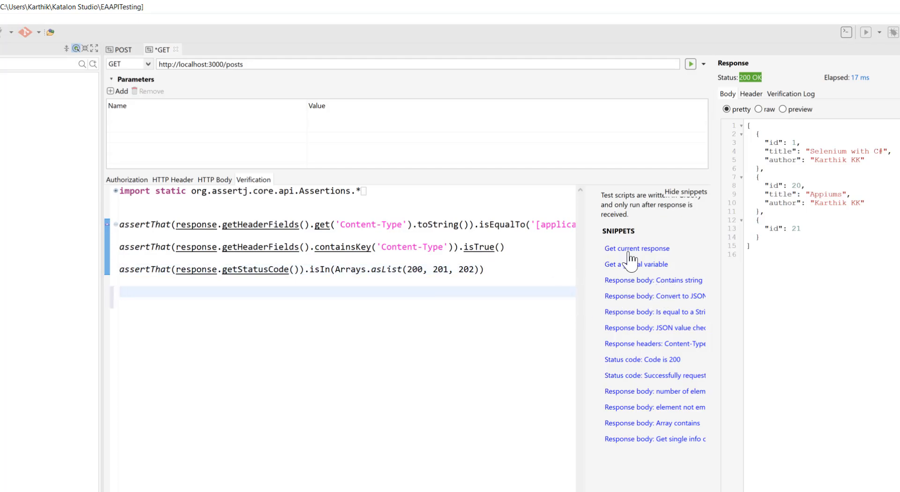
# Add a 'Response body: Contains string' check expecting 'Selenium with C#'.
pyautogui.click(653, 280)
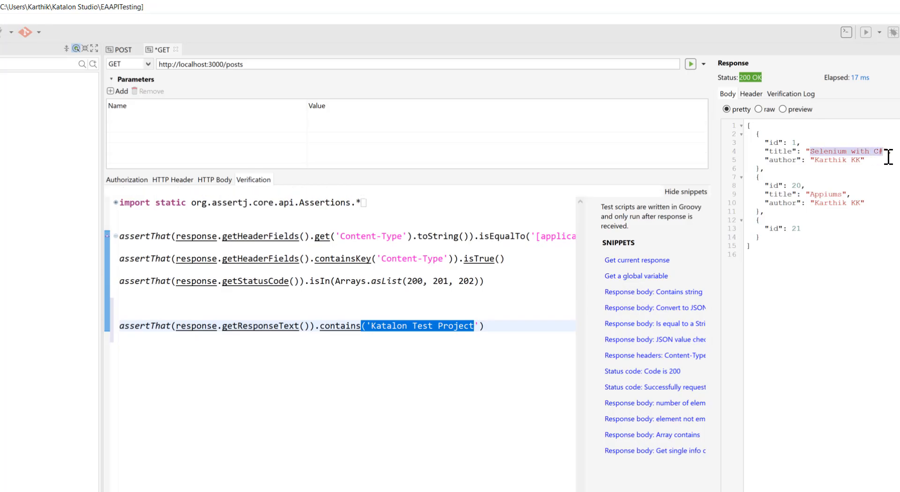
pyautogui.click(372, 326)
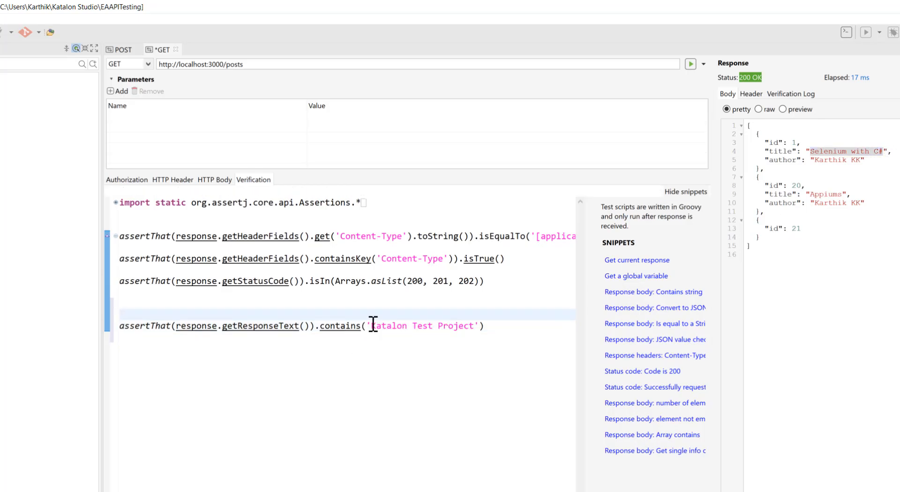
pyautogui.write('Selenium with C#')
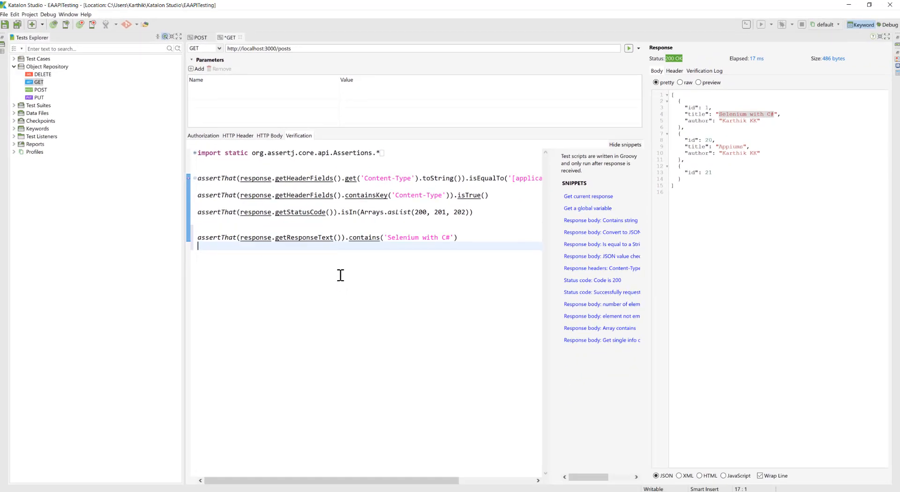
pyautogui.press('ctrl+a')
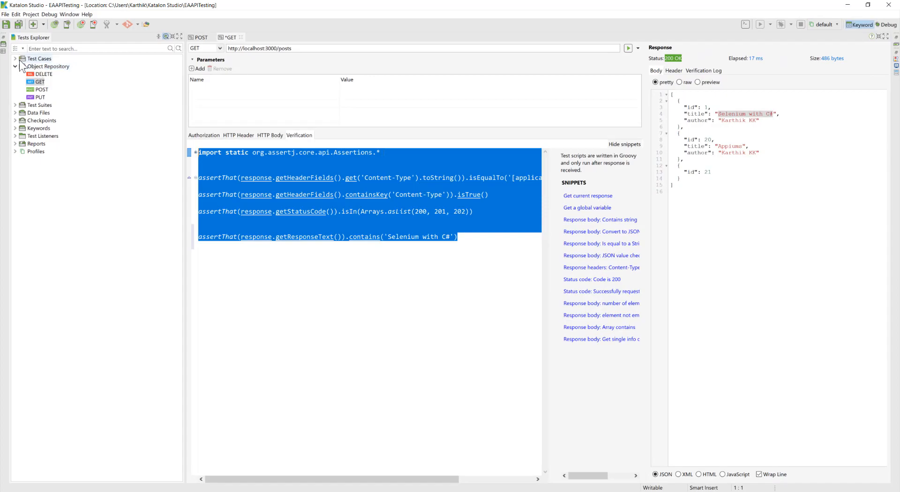
# Load the CreateAndVerifyPOST test case from Test Cases in Script view.
pyautogui.click(15, 58)
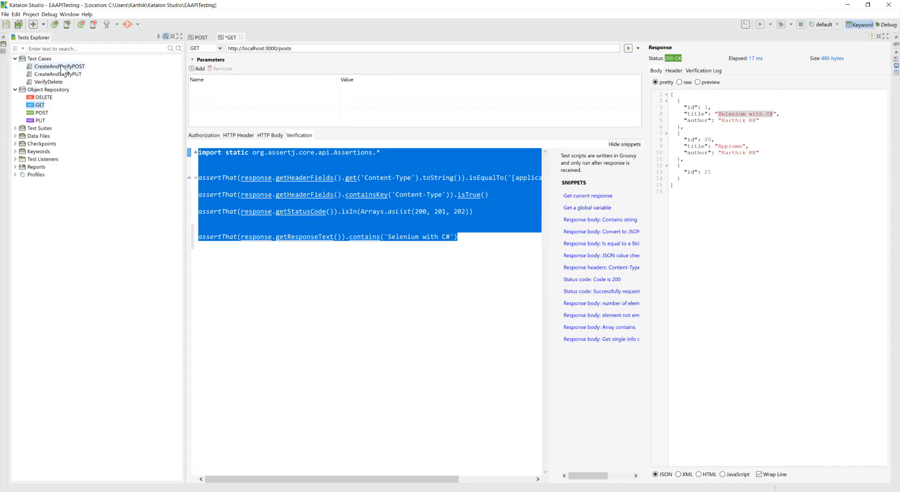
pyautogui.doubleClick(60, 66)
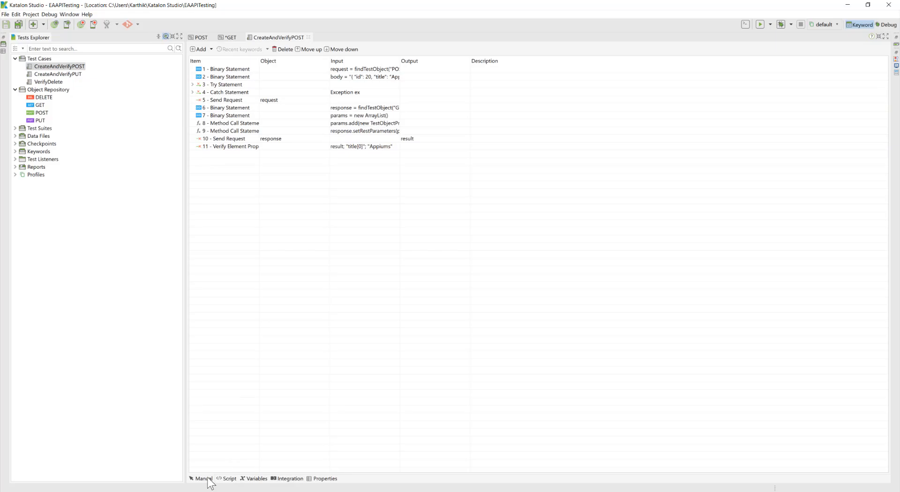
pyautogui.click(229, 478)
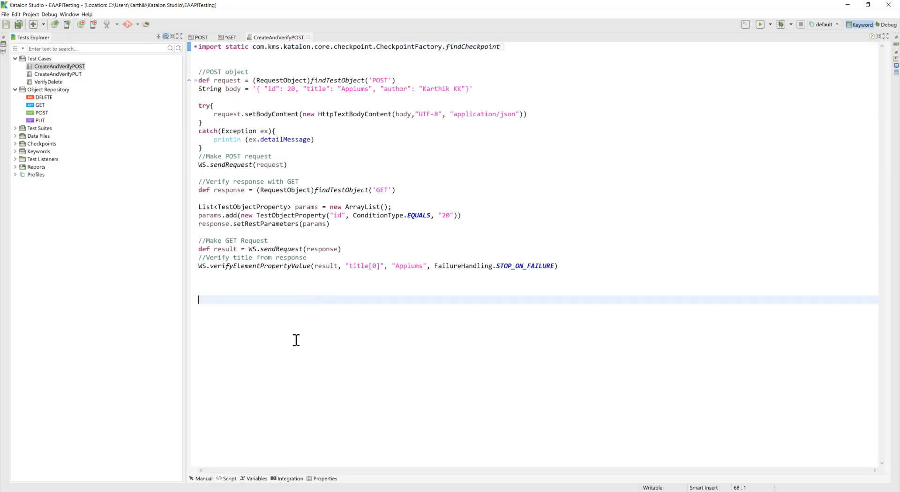
pyautogui.moveTo(575, 270)
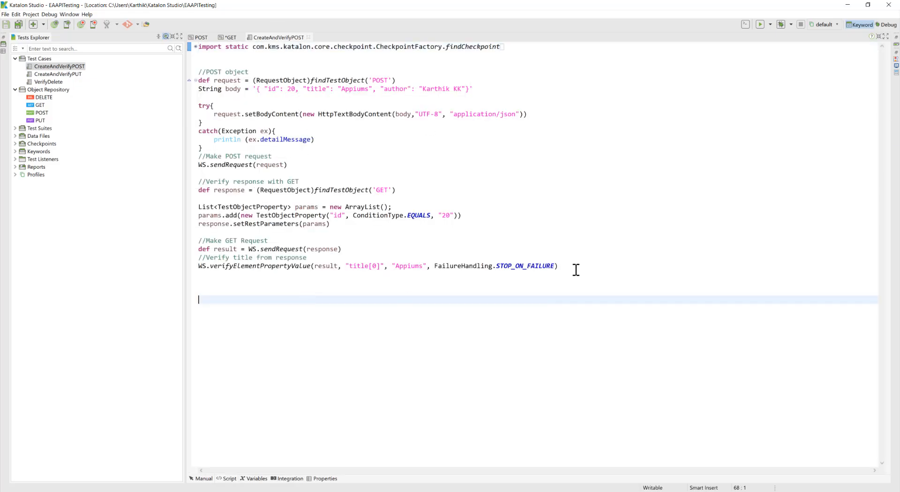
# Replace the old code with a GET request asserting status 200 and run it to 1 of 1 passed.
pyautogui.press('ctrl+a')
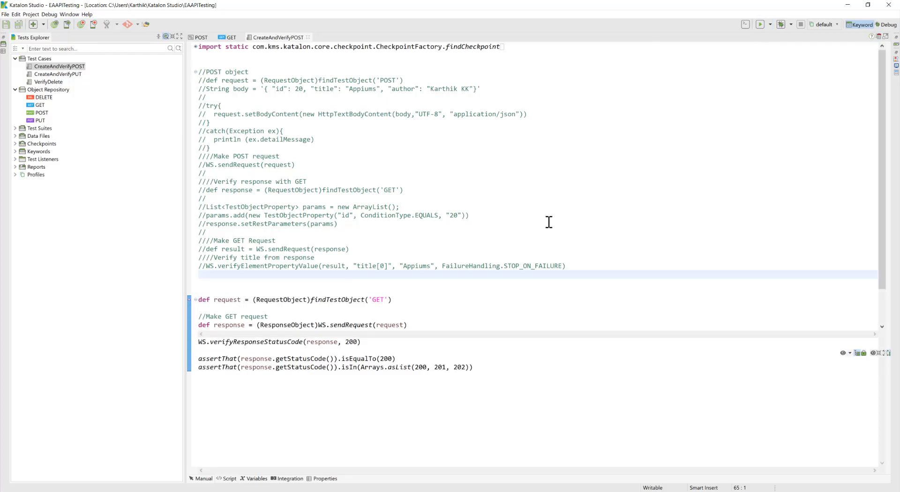
pyautogui.click(758, 25)
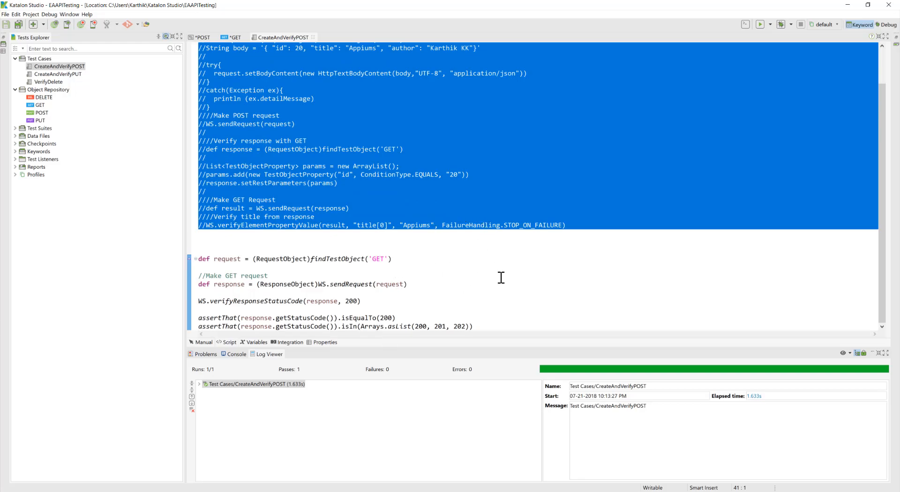
pyautogui.moveTo(497, 291)
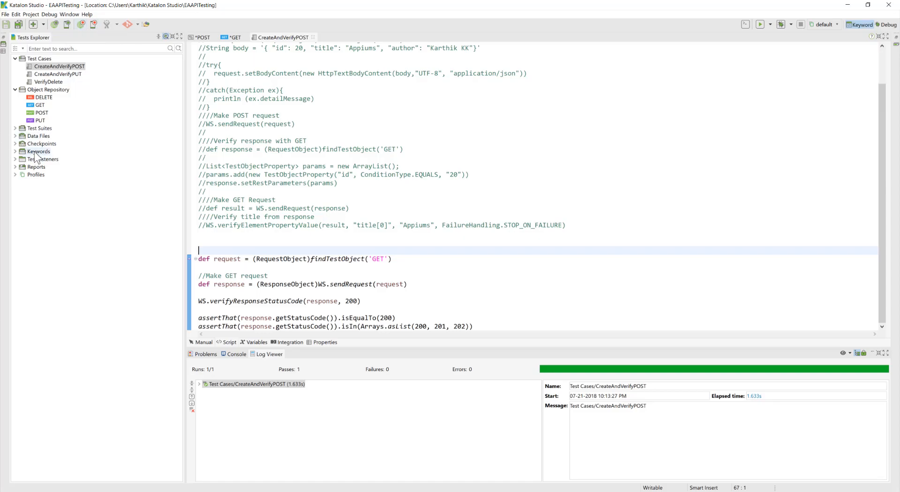
# Start Import > Git on the Keywords folder in Tests Explorer.
pyautogui.click(15, 152)
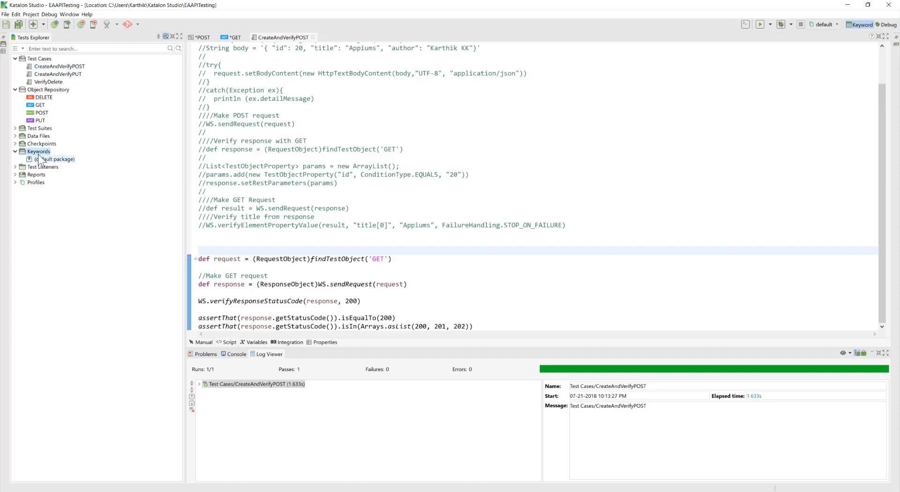
pyautogui.click(38, 151)
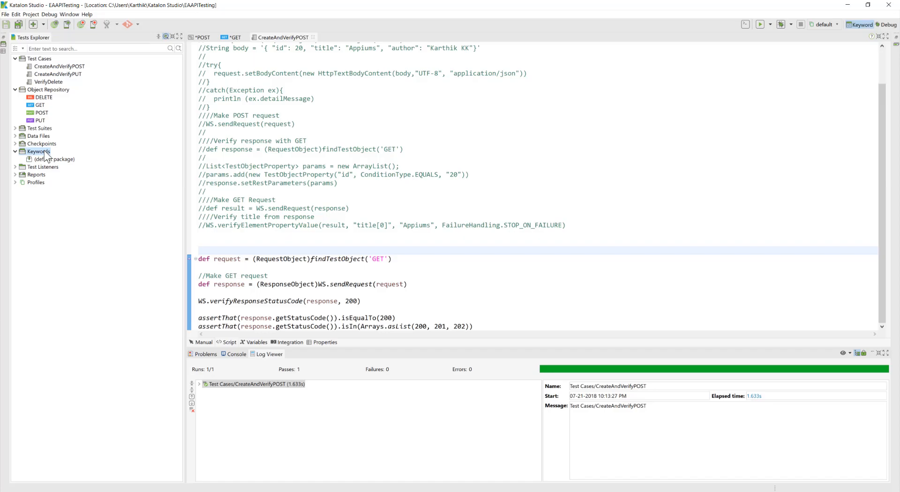
pyautogui.rightClick(37, 151)
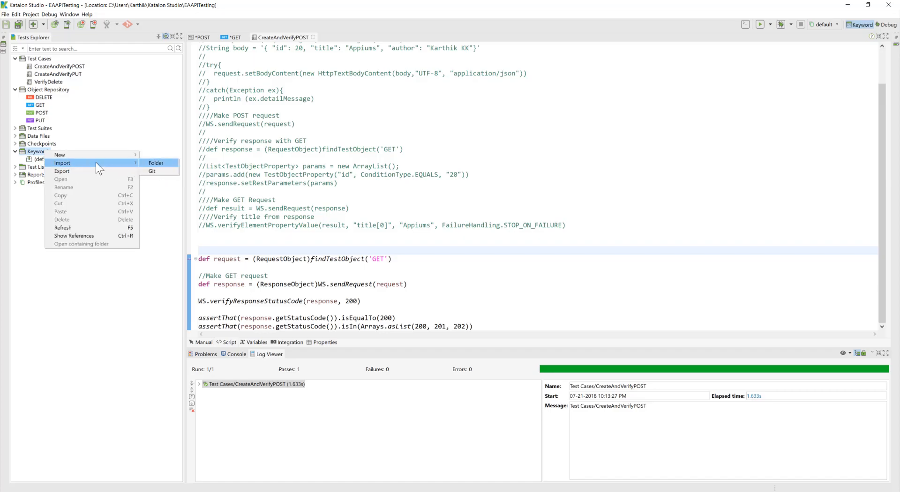
pyautogui.moveTo(151, 171)
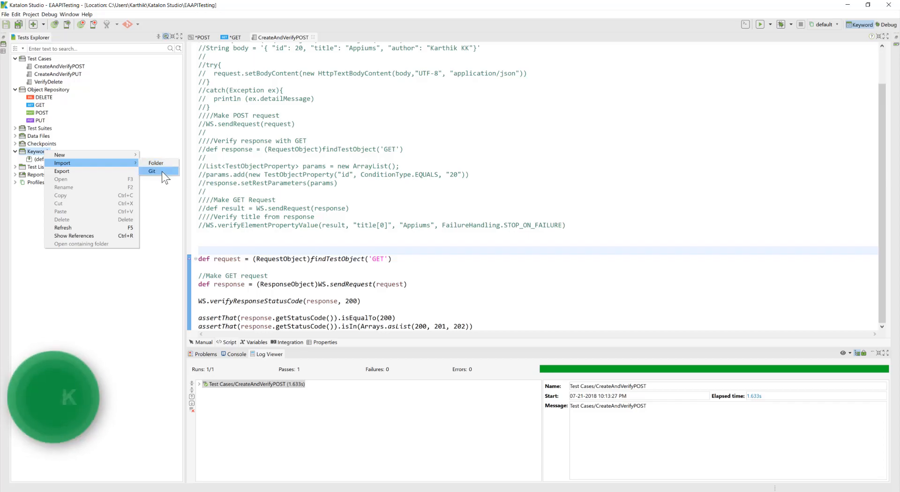
pyautogui.click(152, 170)
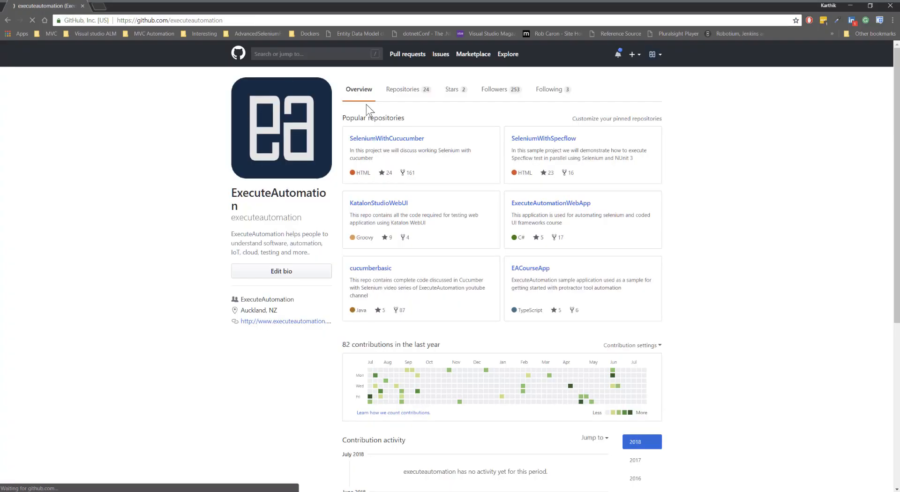
# Locate KatalonTwoFactorAuth among the account's GitHub repositories and get its clone URL.
pyautogui.click(403, 89)
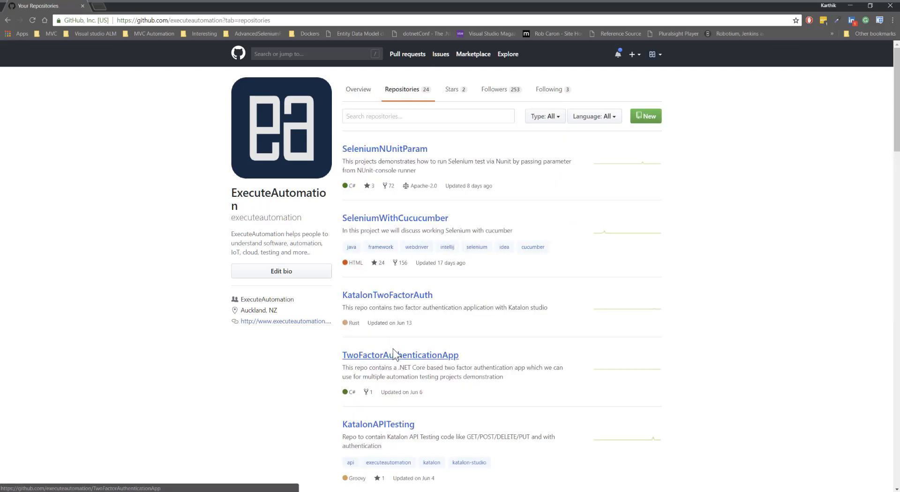
pyautogui.scroll(-3)
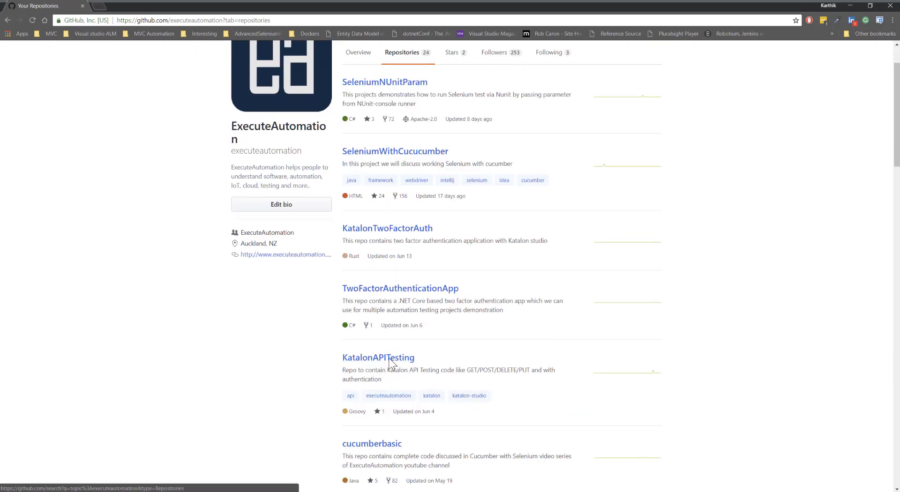
pyautogui.scroll(3)
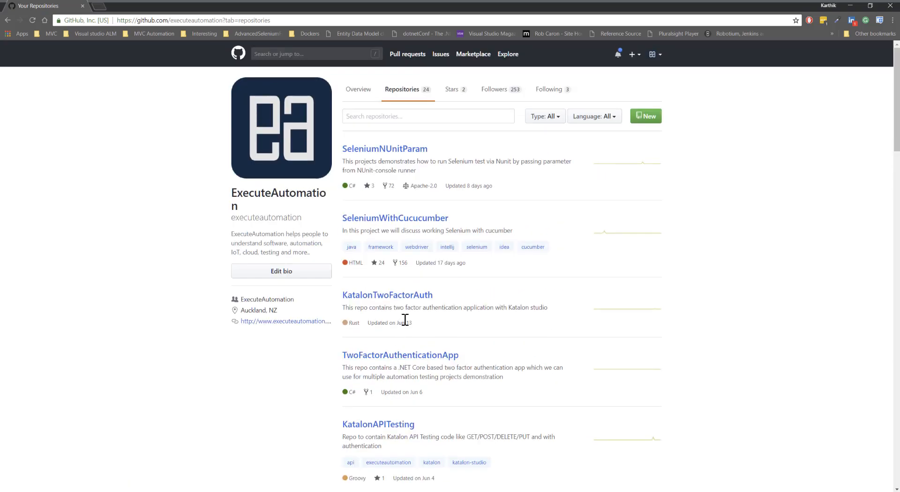
pyautogui.click(387, 296)
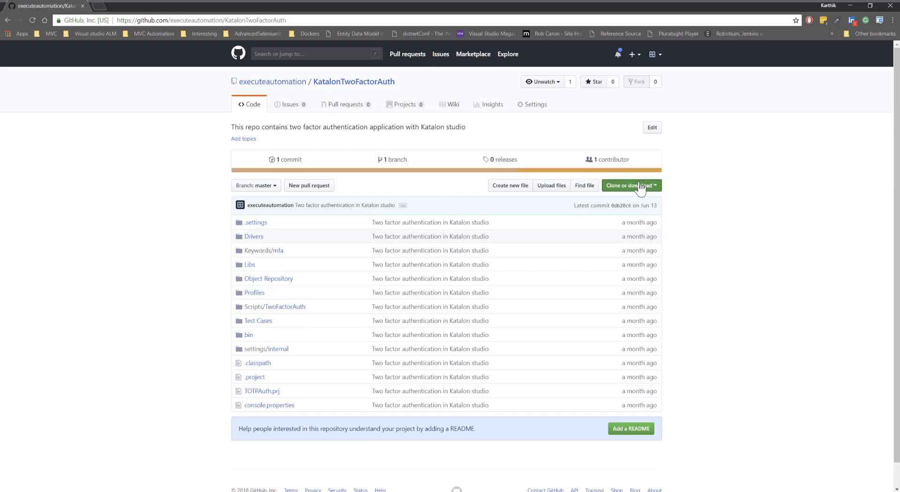
pyautogui.click(628, 186)
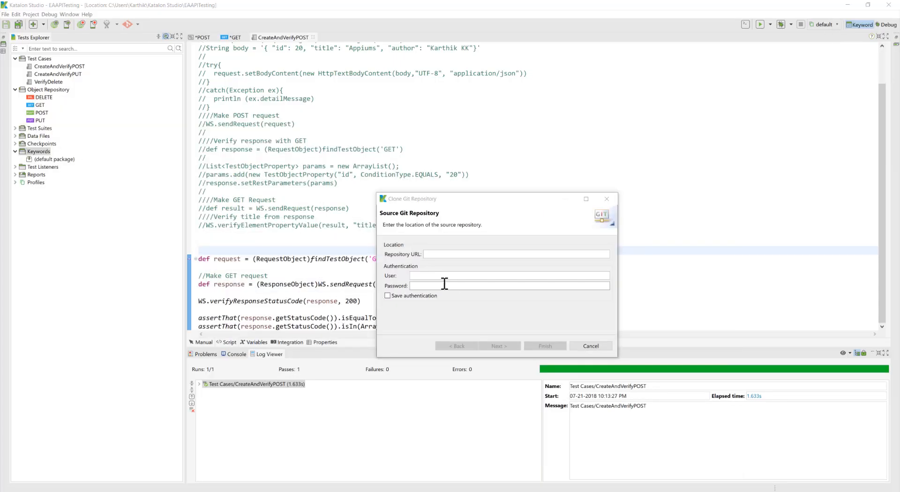
pyautogui.write('https://github.com/executeautomation/KatalonTwoFactorAuth.git')
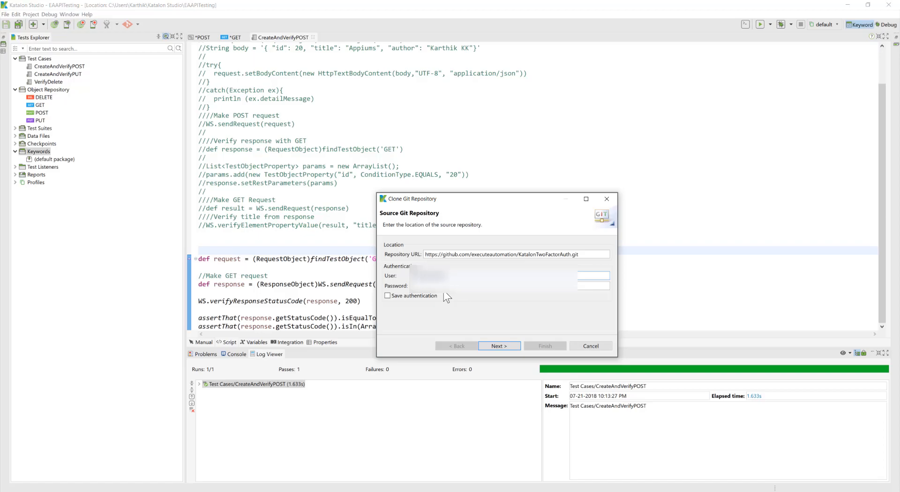
pyautogui.click(497, 346)
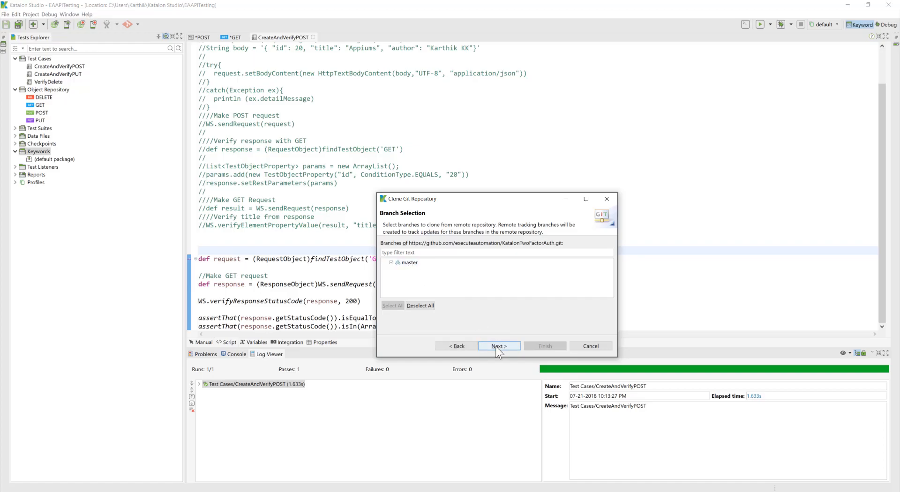
pyautogui.click(498, 346)
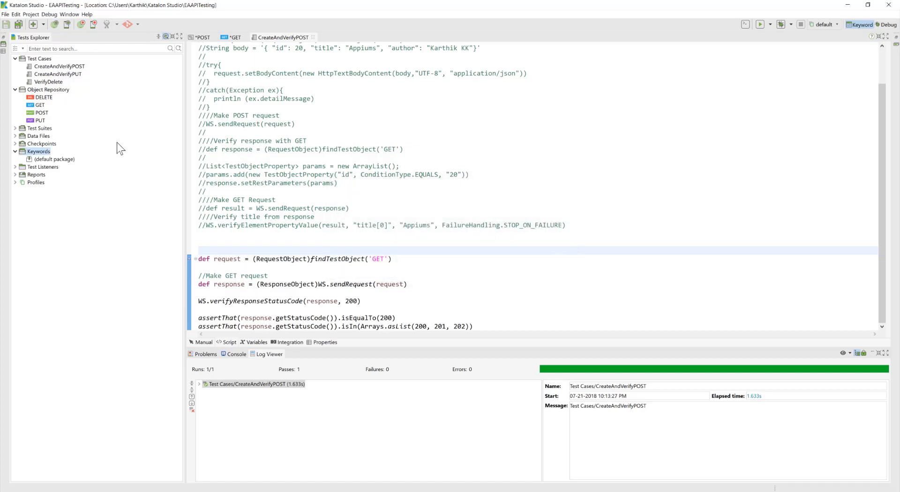
# Expand the imported Keywords folders and view the TwoFactorAuth Script1528080282507.groovy script.
pyautogui.click(14, 151)
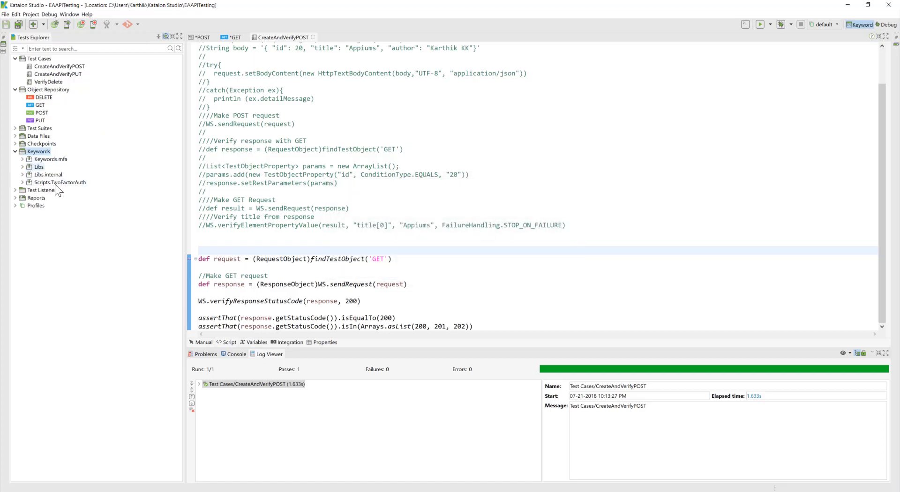
pyautogui.click(22, 182)
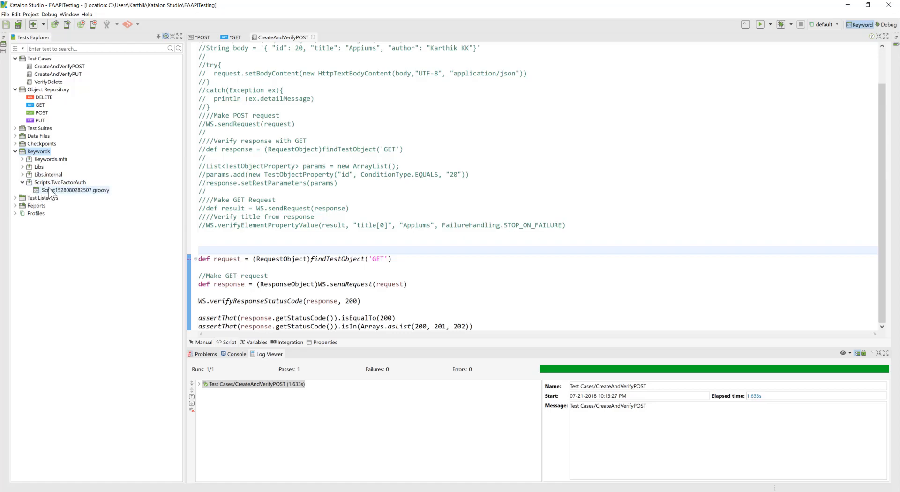
pyautogui.doubleClick(75, 191)
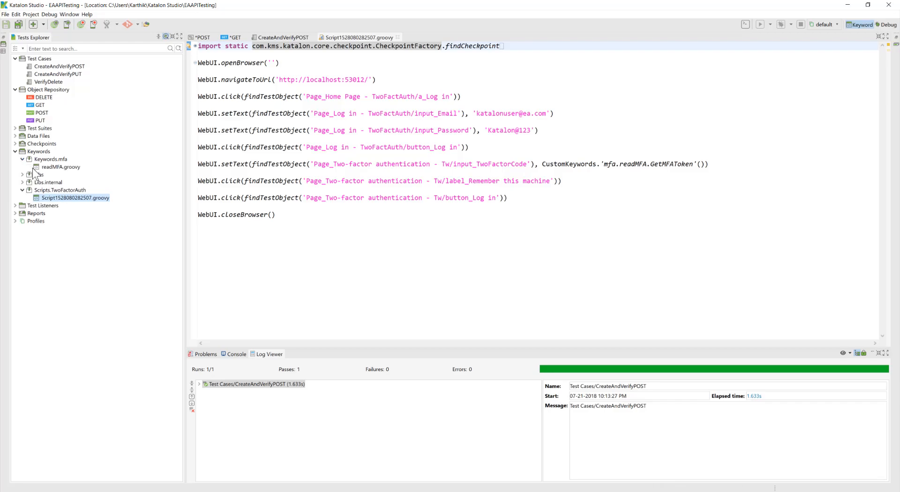
# View the readMFA.groovy GetMFAToken keyword and expand the cloned Libs and Libs.internal folders.
pyautogui.doubleClick(61, 166)
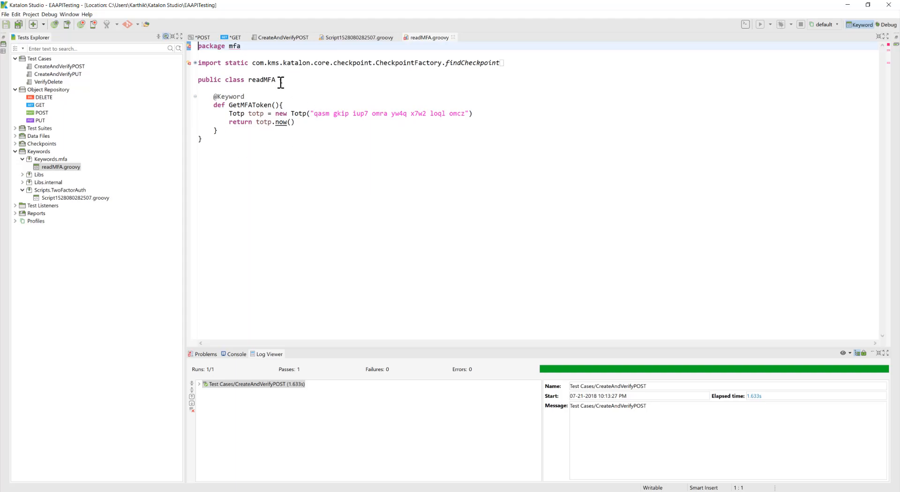
pyautogui.click(22, 174)
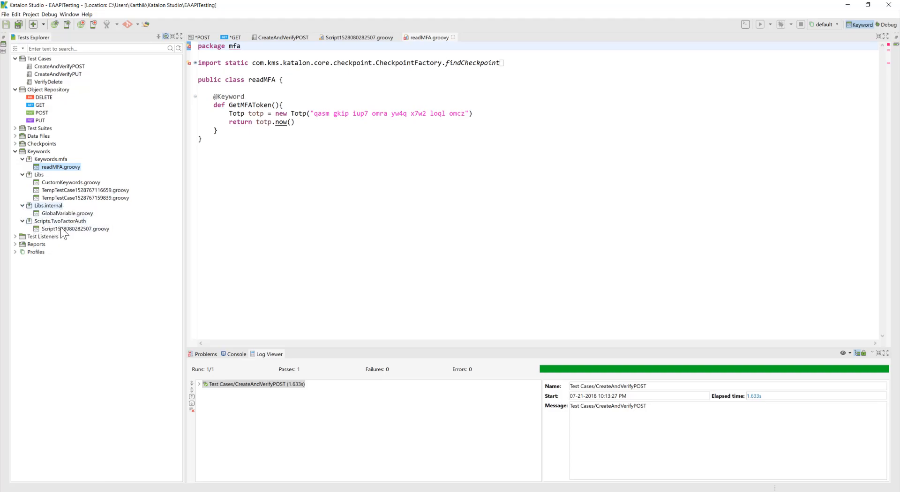
pyautogui.click(75, 228)
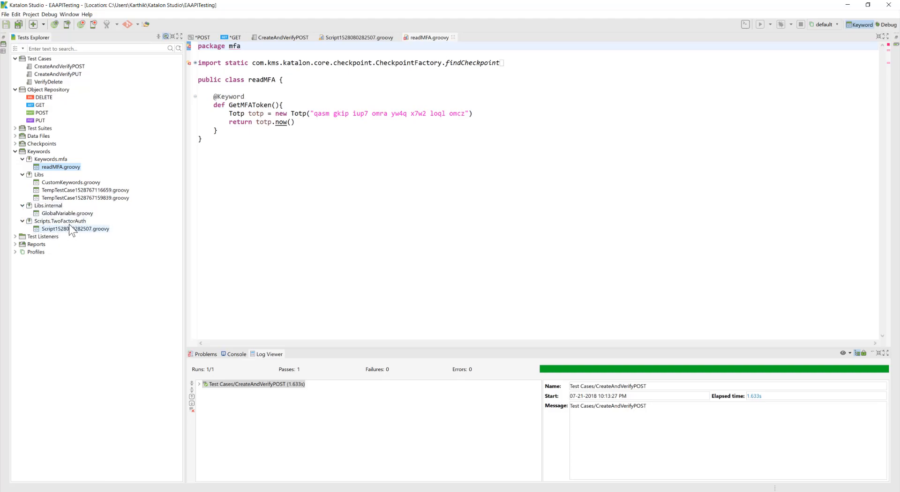